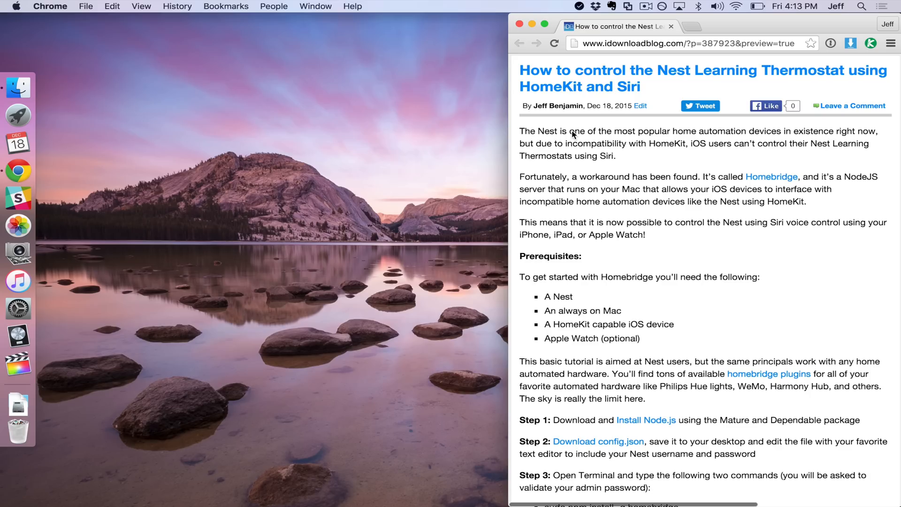
Follow the tutorial's Node.js link and download the v4.2.3 LTS installer package
scroll("down", 3)
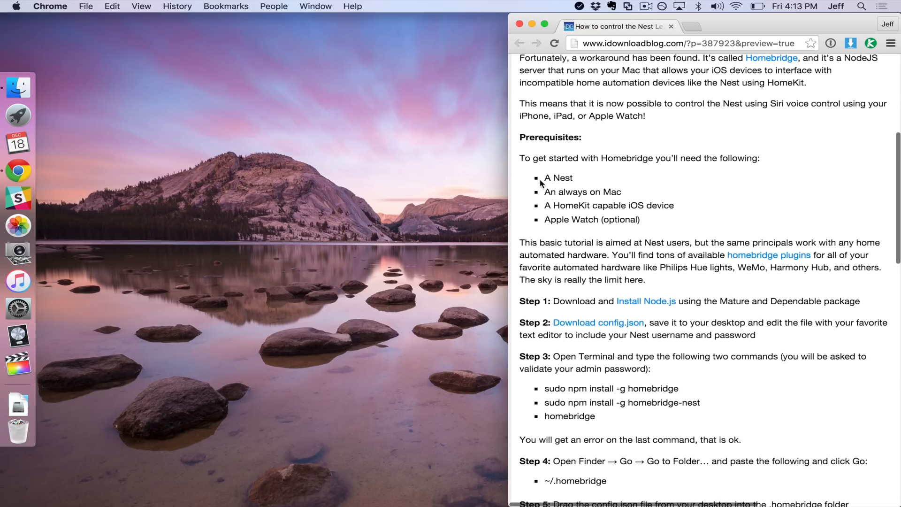
double_click(557, 177)
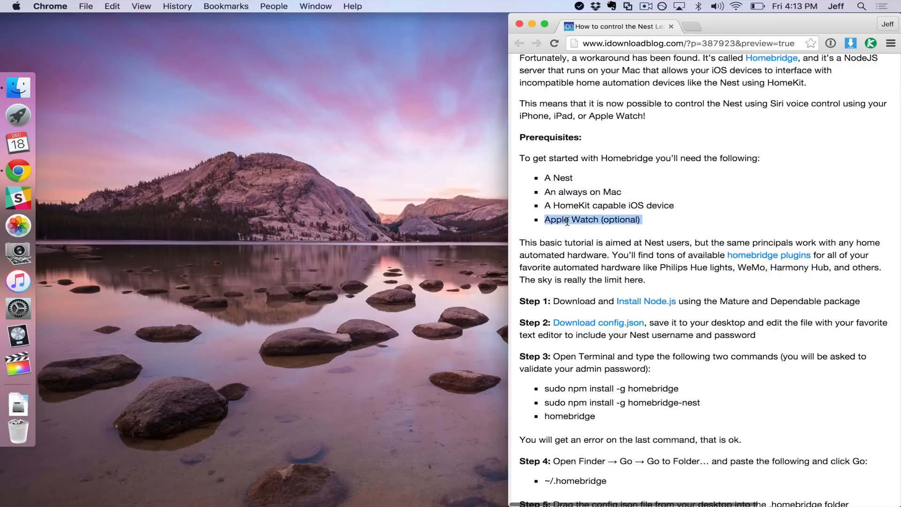
scroll("down", 3)
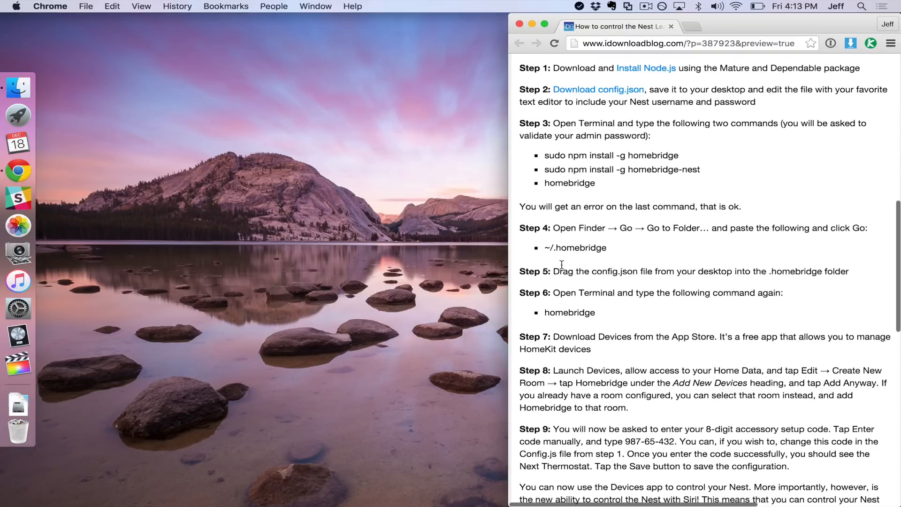
scroll("down", 3)
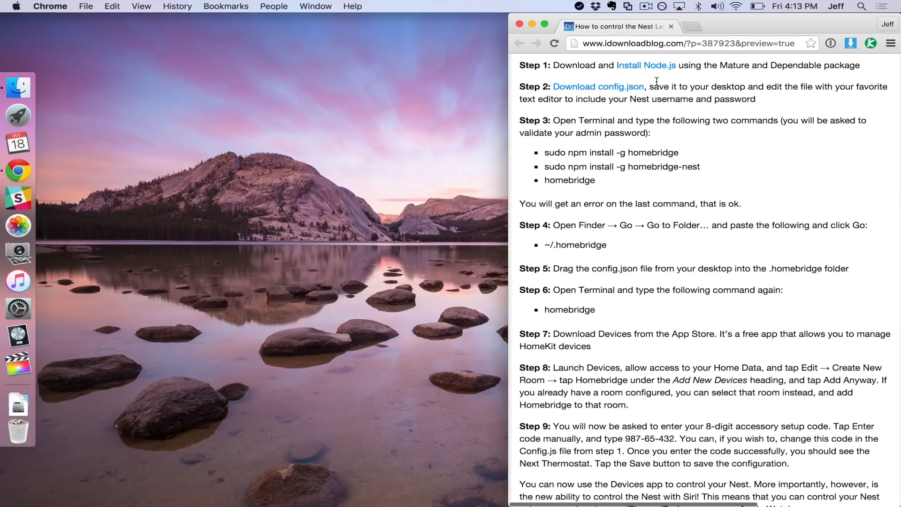
mouse_move(645, 65)
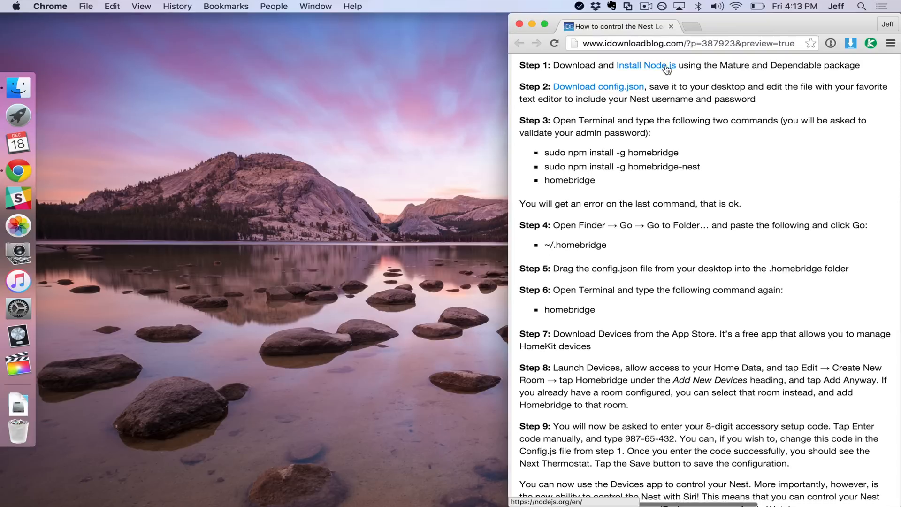
left_click(645, 65)
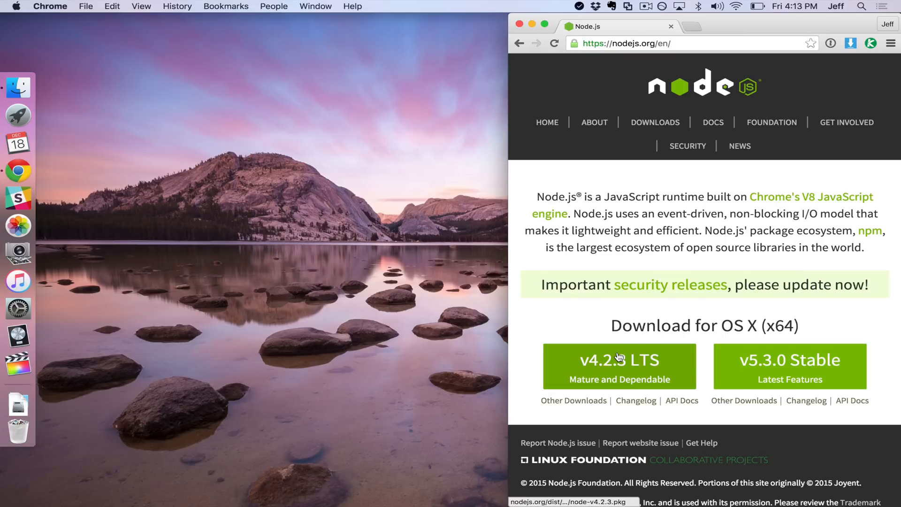
left_click(619, 366)
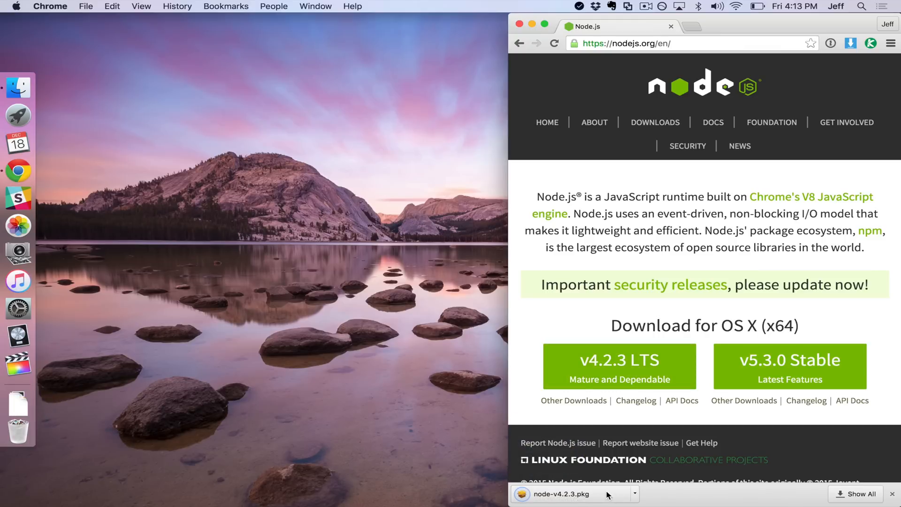
Run the Node.js installer through introduction and license, authorizing with the admin password
double_click(552, 494)
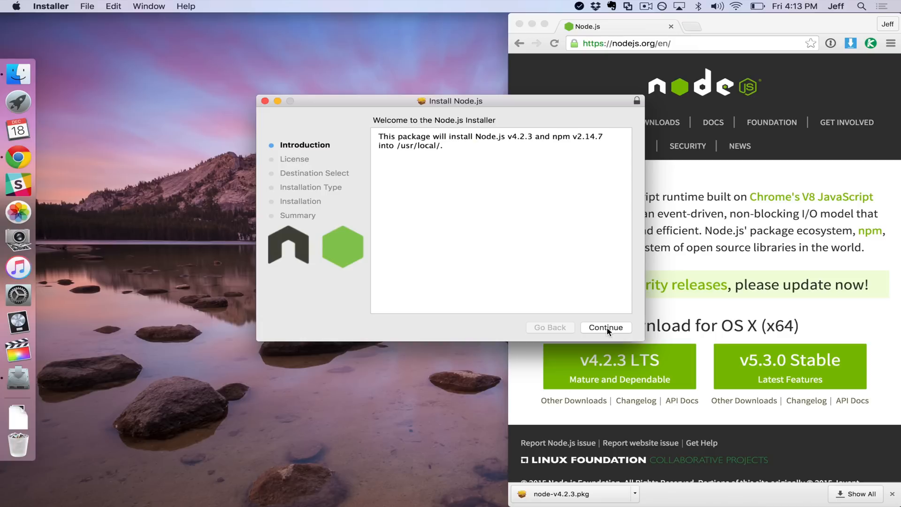
left_click(605, 327)
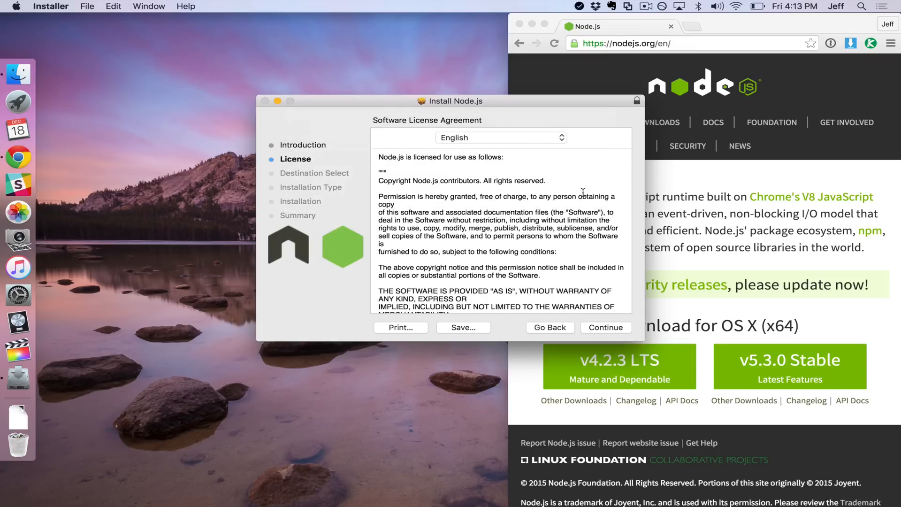
left_click(609, 328)
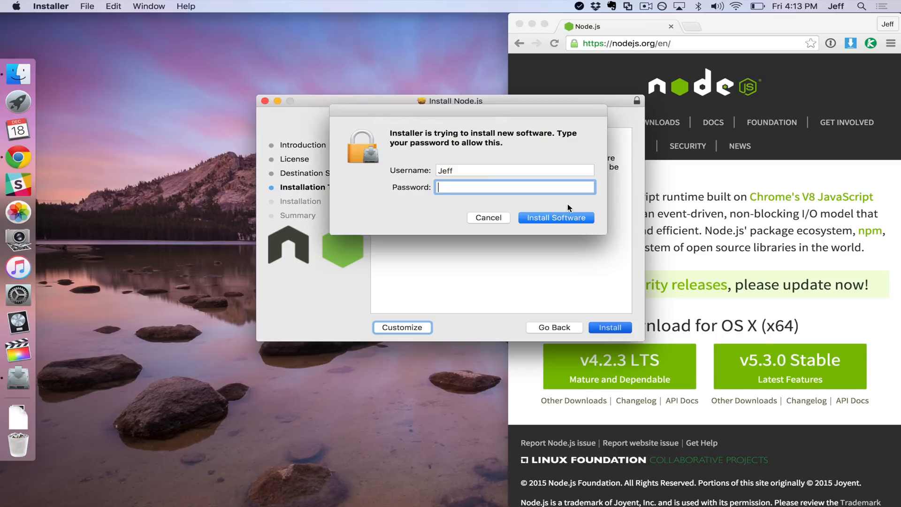
type("password")
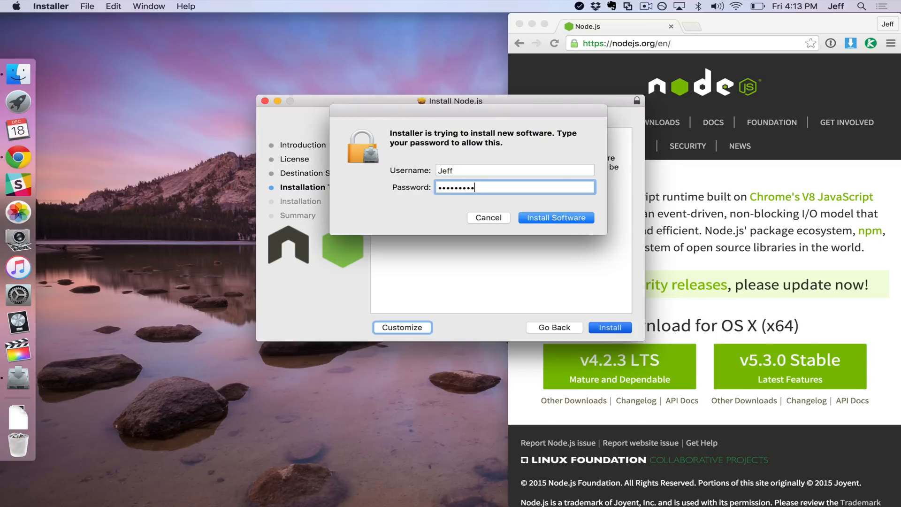
left_click(555, 217)
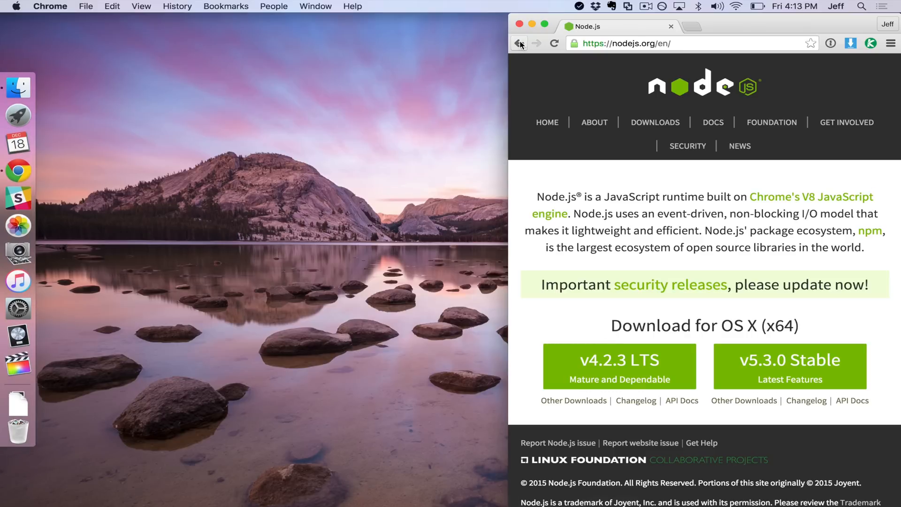
Go back to the Homebridge article, download config.json, and select it on the desktop
left_click(518, 44)
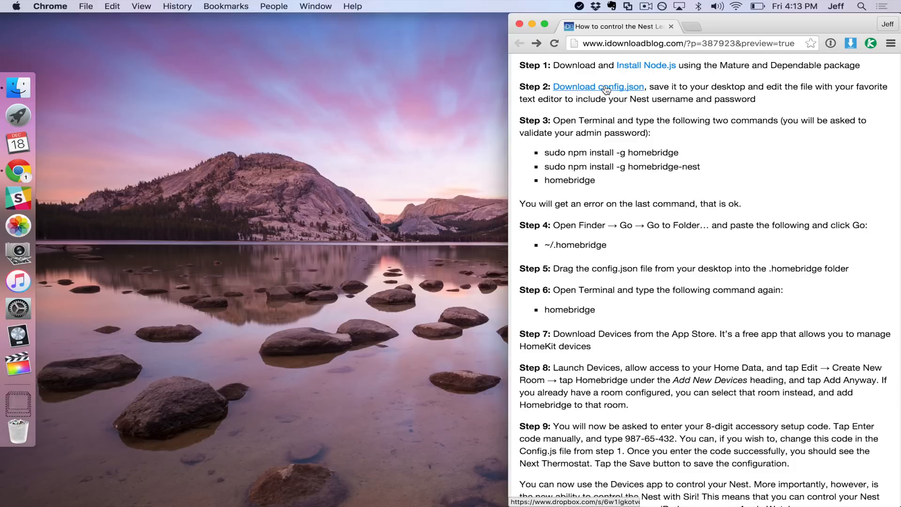
left_click(598, 87)
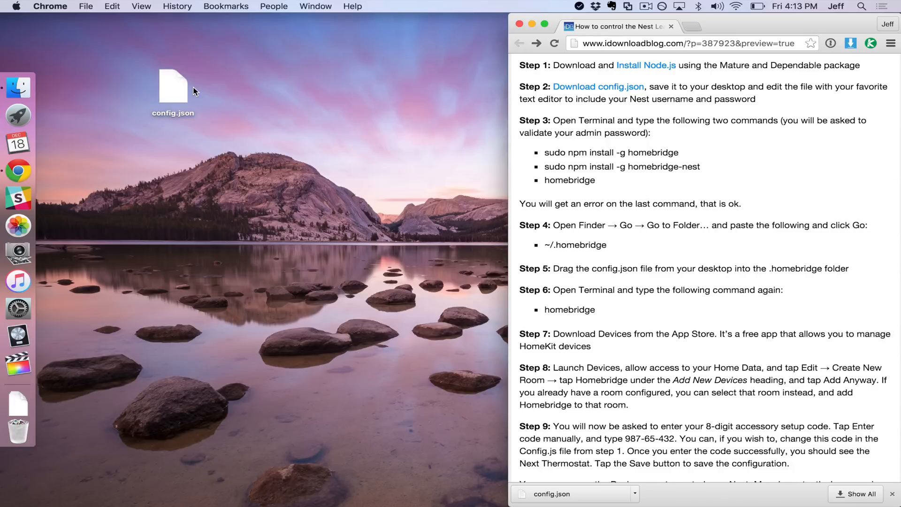
mouse_move(174, 93)
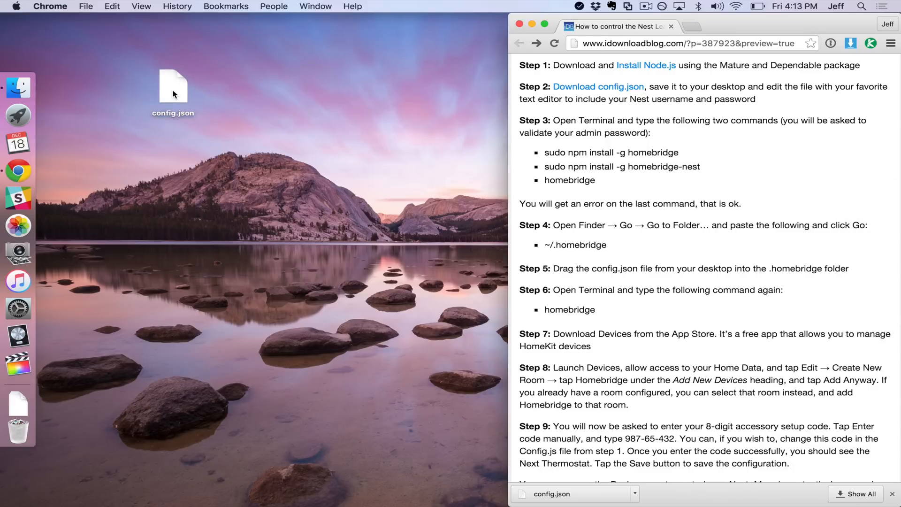
left_click(173, 89)
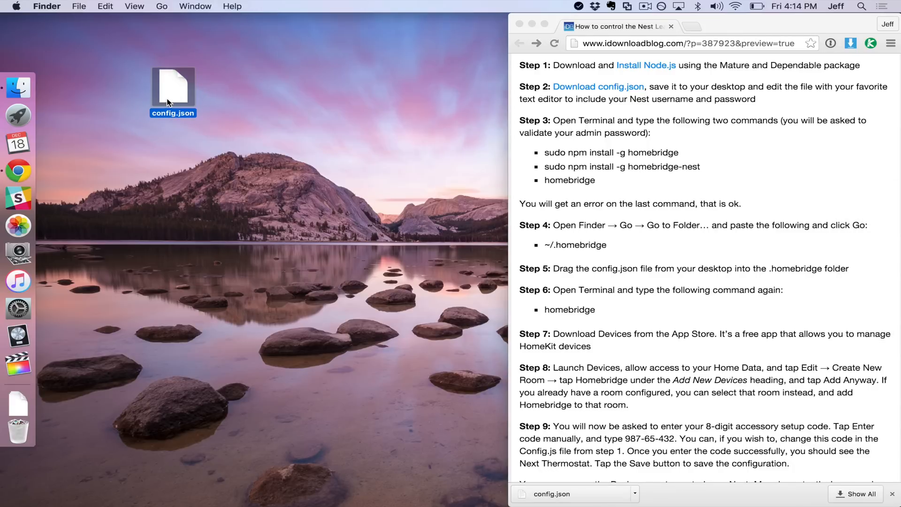
Open config.json in Brackets and select the placeholder Nest email to replace it
left_click(18, 377)
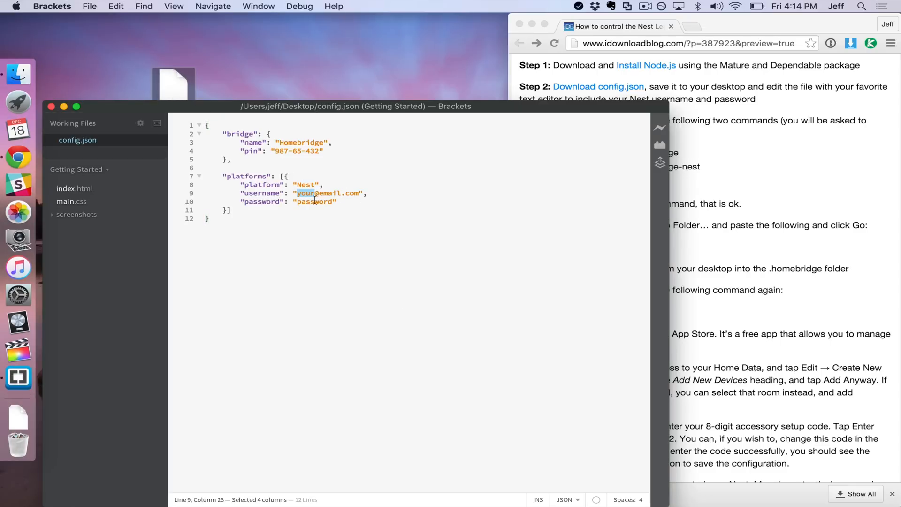
left_click_drag(294, 193, 339, 193)
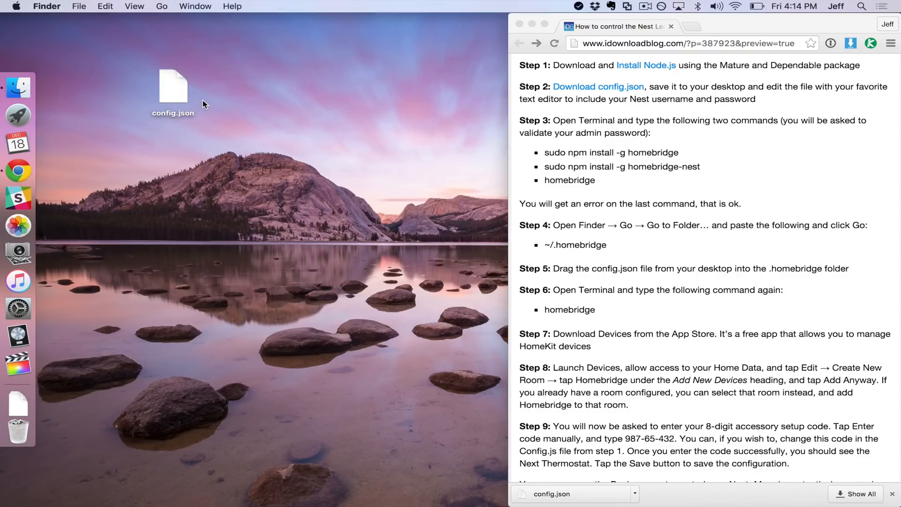
mouse_move(212, 97)
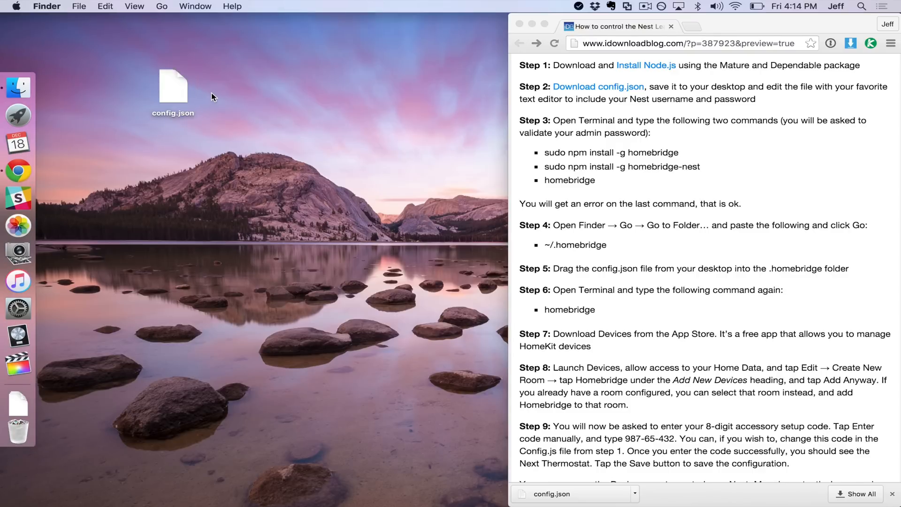
Bring the iDownloadBlog guide to the front and launch Terminal beside it
left_click(618, 131)
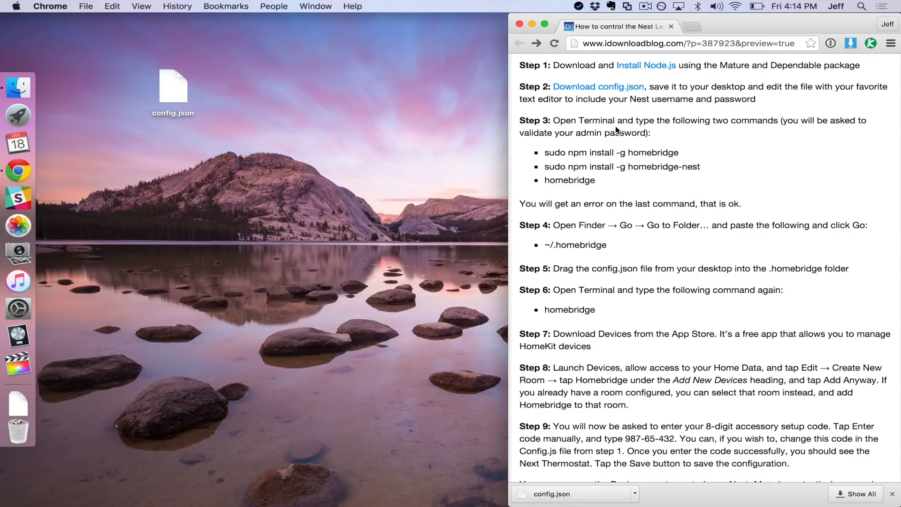
mouse_move(288, 126)
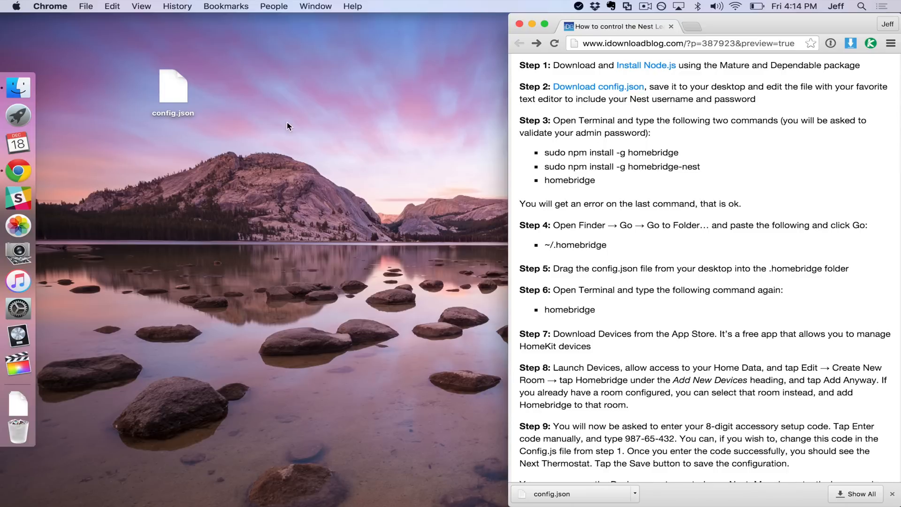
mouse_move(18, 114)
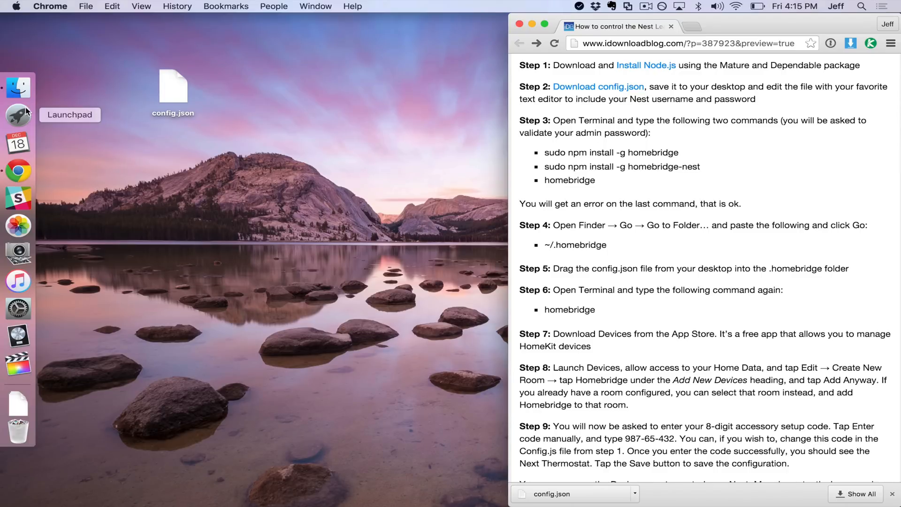
left_click(18, 115)
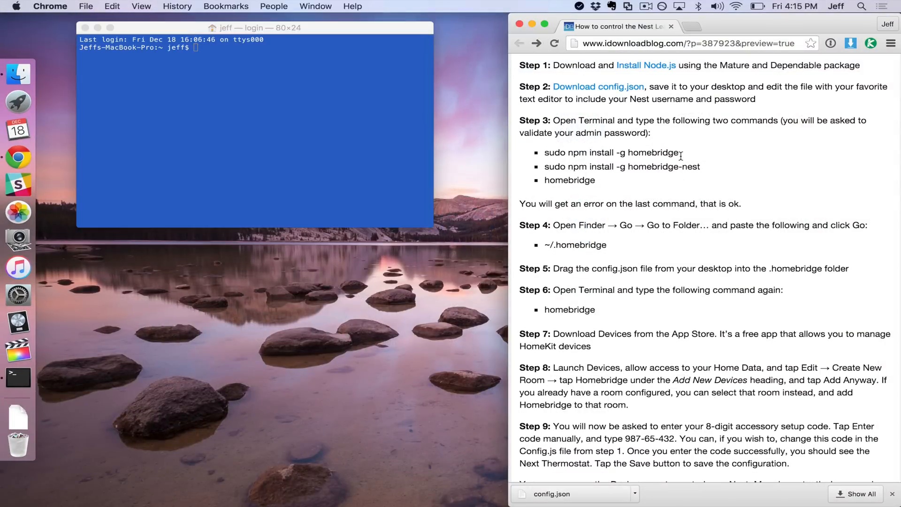
Run the guide's homebridge install command, then run homebridge to see the missing config.json error
left_click_drag(546, 152, 678, 152)
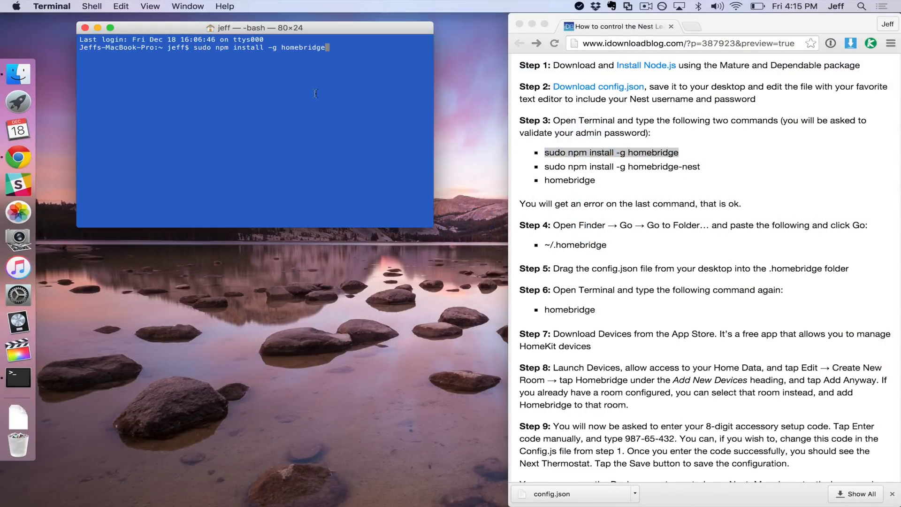
key("Return")
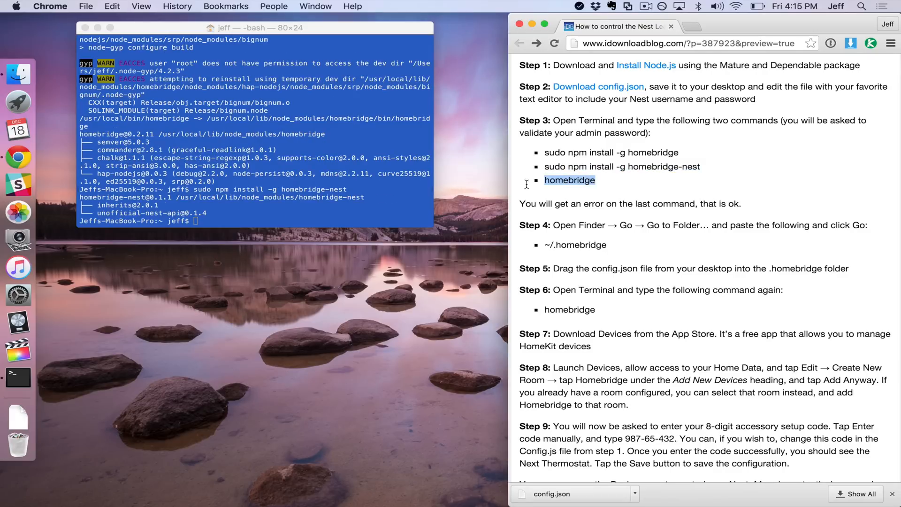
type("homebridge")
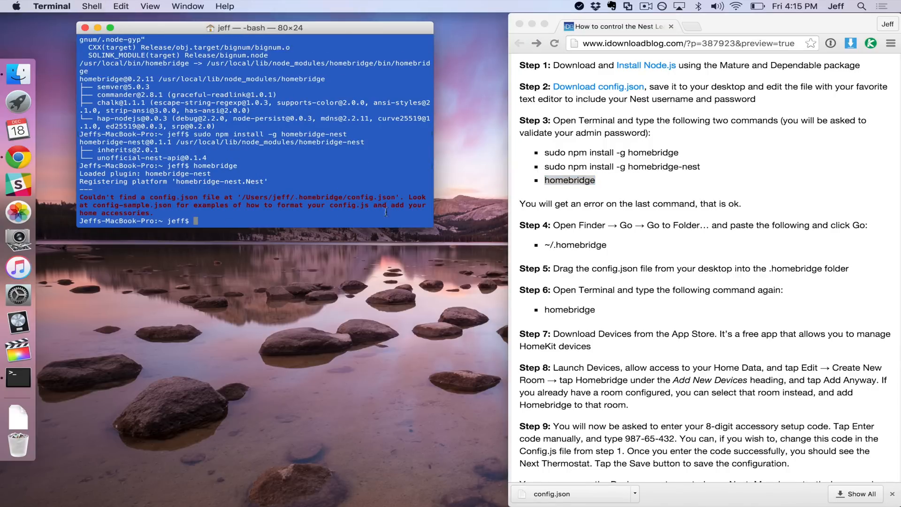
left_click(318, 264)
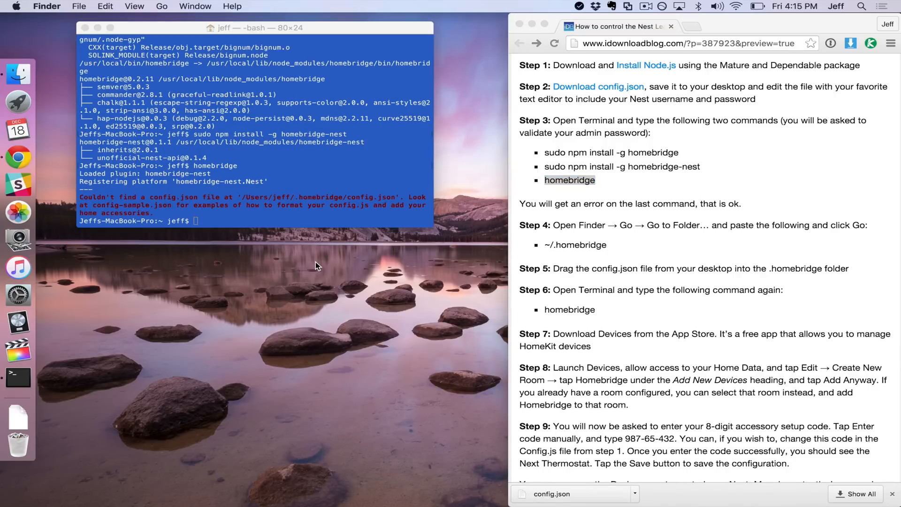
Move config.json from the desktop into ~/.homebridge via Go to Folder, then close the window
left_click(161, 6)
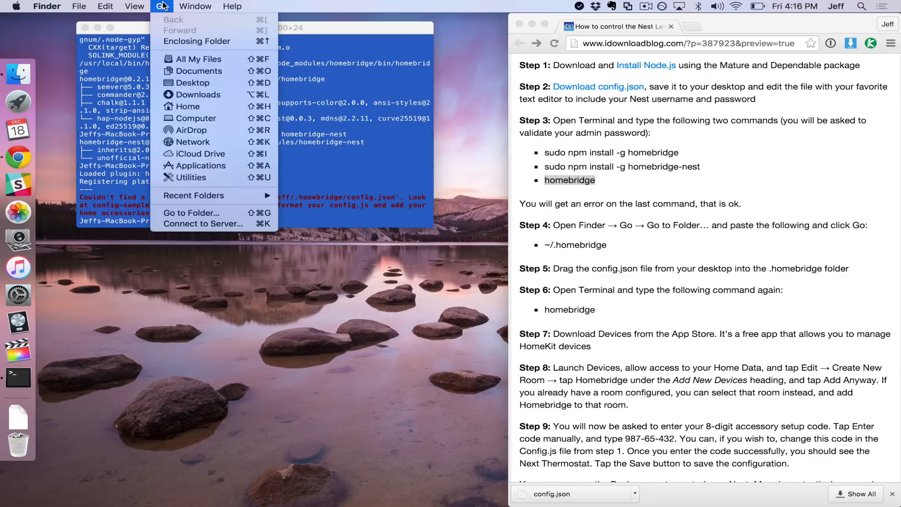
left_click(193, 212)
type("~/.homebridge")
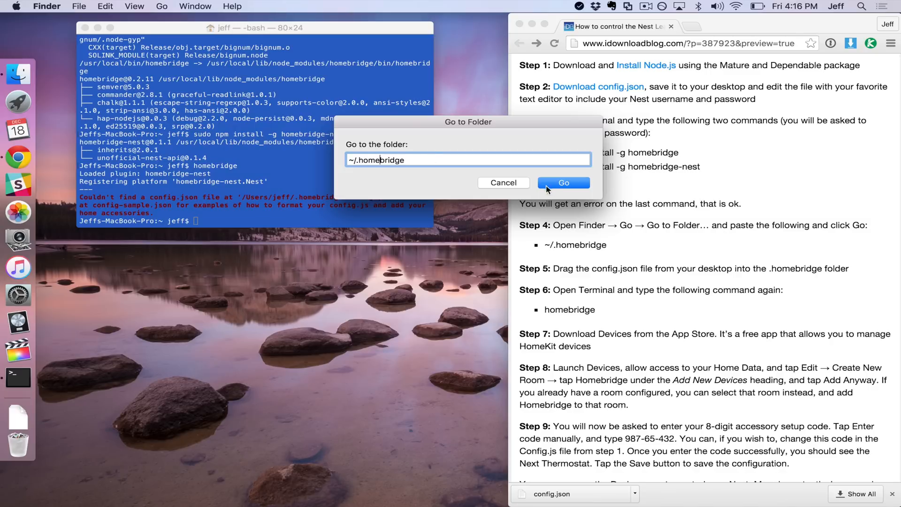
left_click(563, 182)
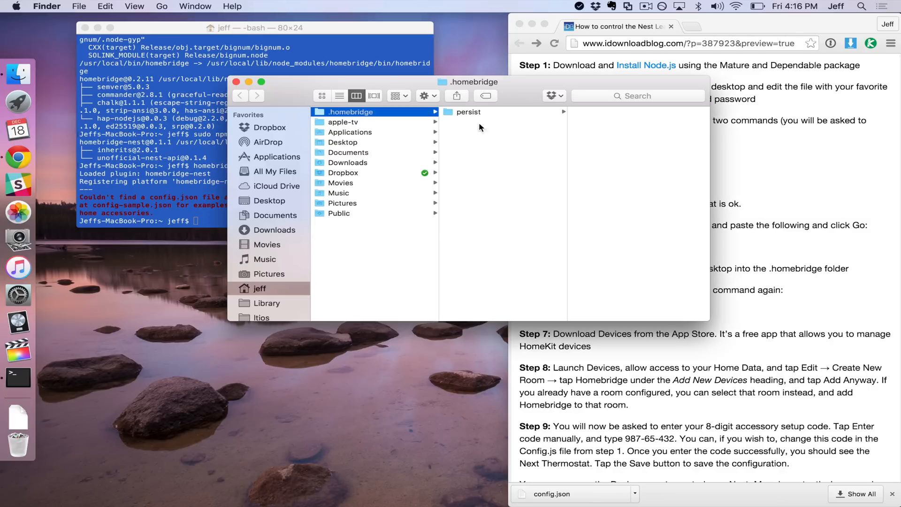
mouse_move(474, 162)
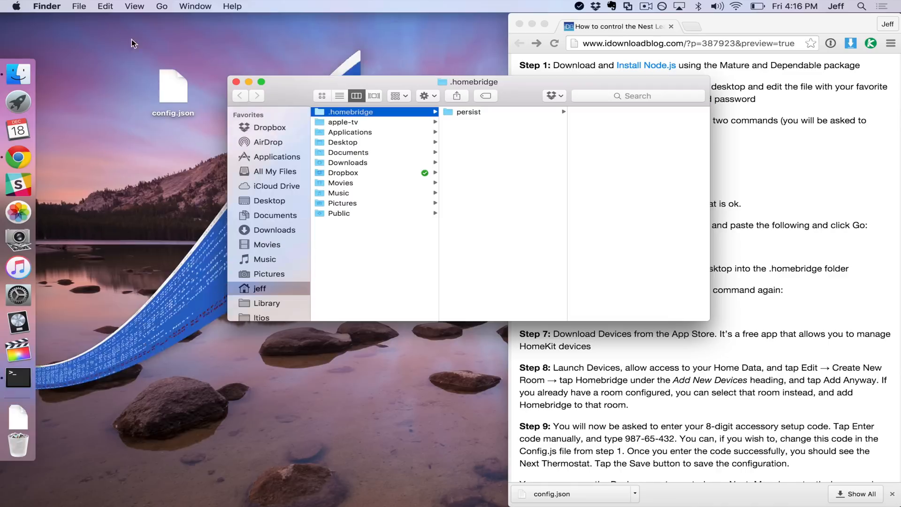
left_click(173, 89)
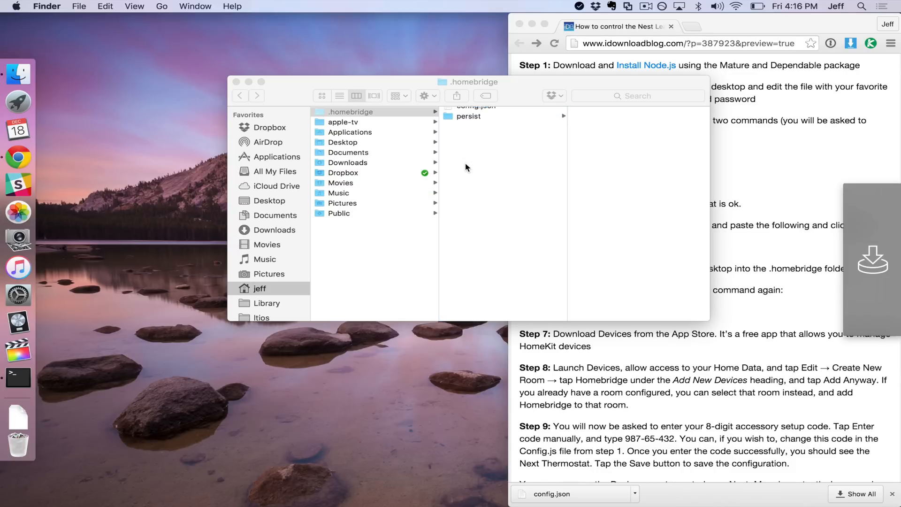
left_click(476, 112)
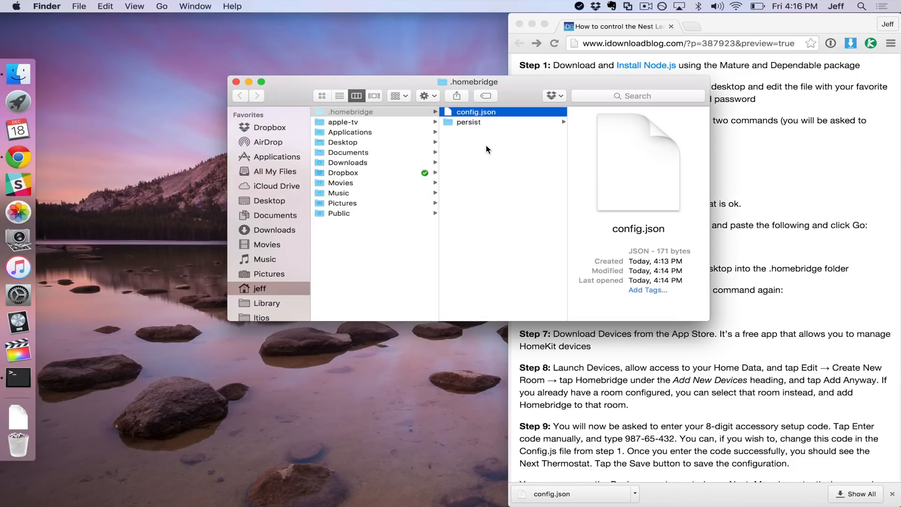
left_click(235, 82)
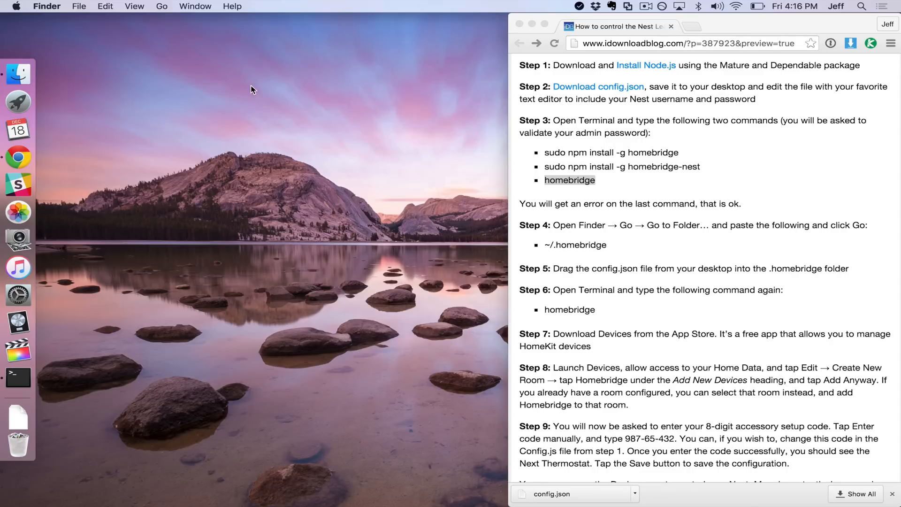
mouse_move(336, 145)
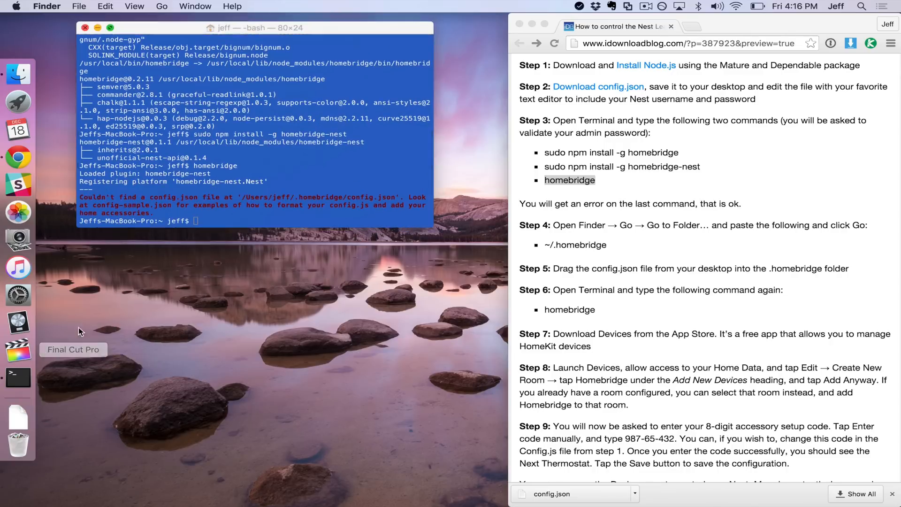
type("h")
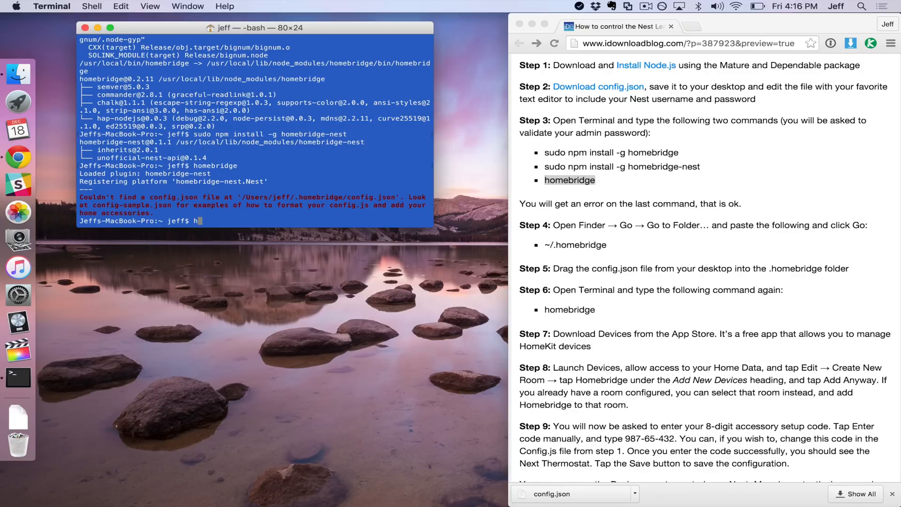
type("omebridge")
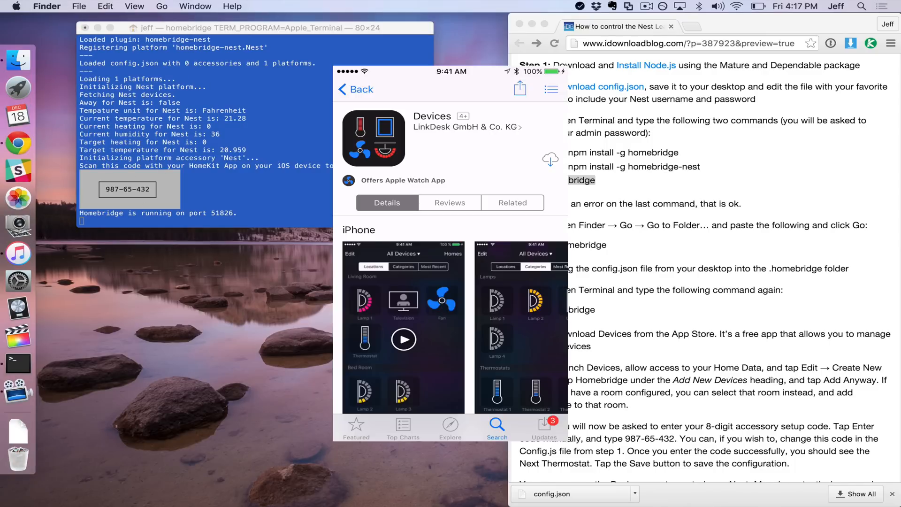
Download LinkDesk's Devices app from the App Store and open it
left_click(551, 160)
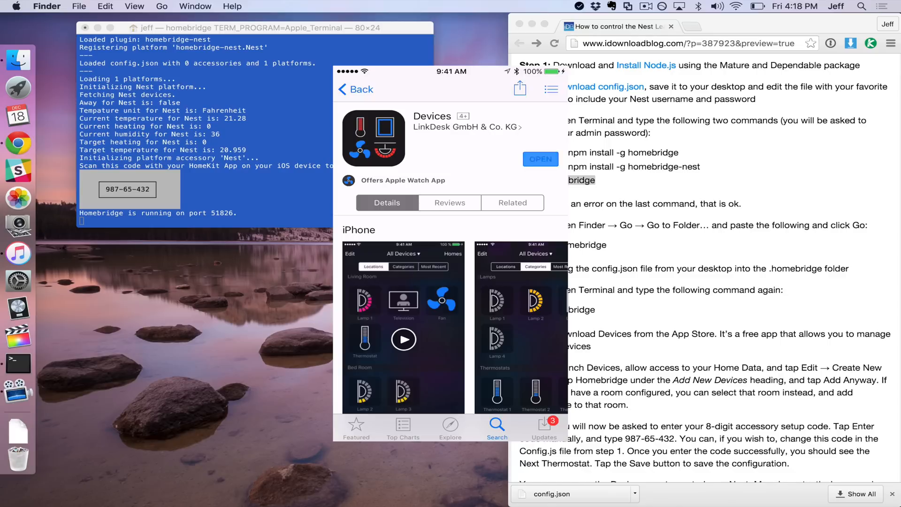
left_click(539, 158)
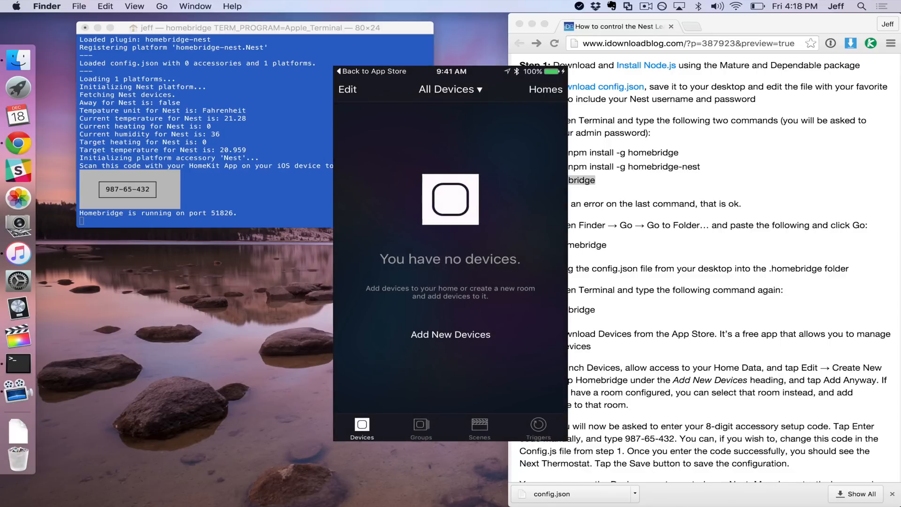
Create room 'home', add uncertified Homebridge anyway, and choose manual setup code entry
left_click(450, 90)
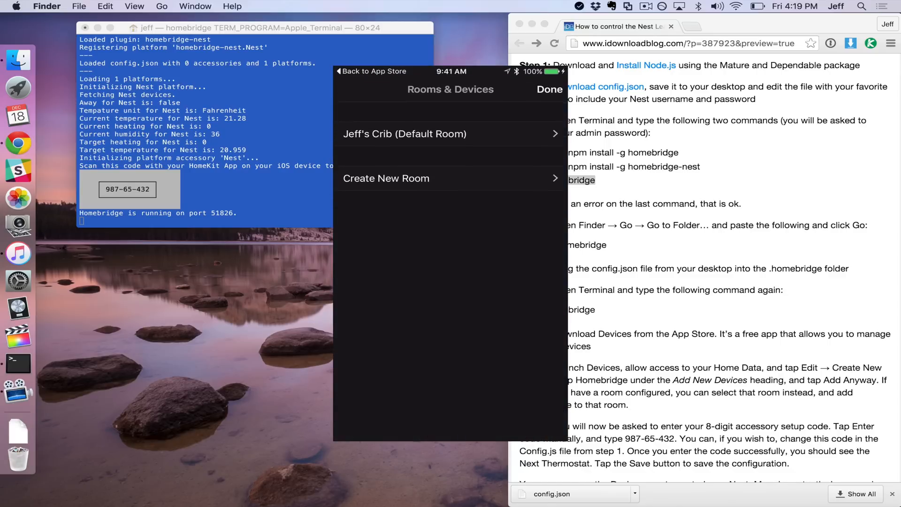
left_click(386, 179)
type("home")
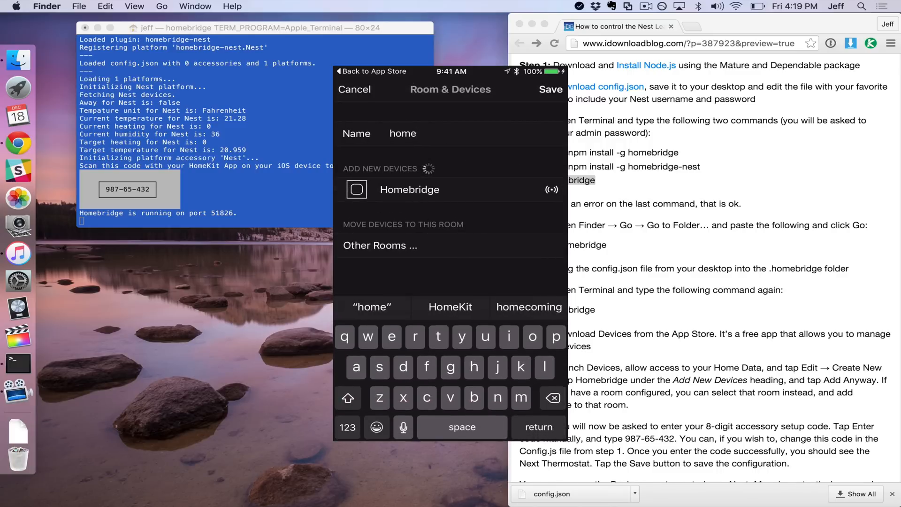
left_click(409, 189)
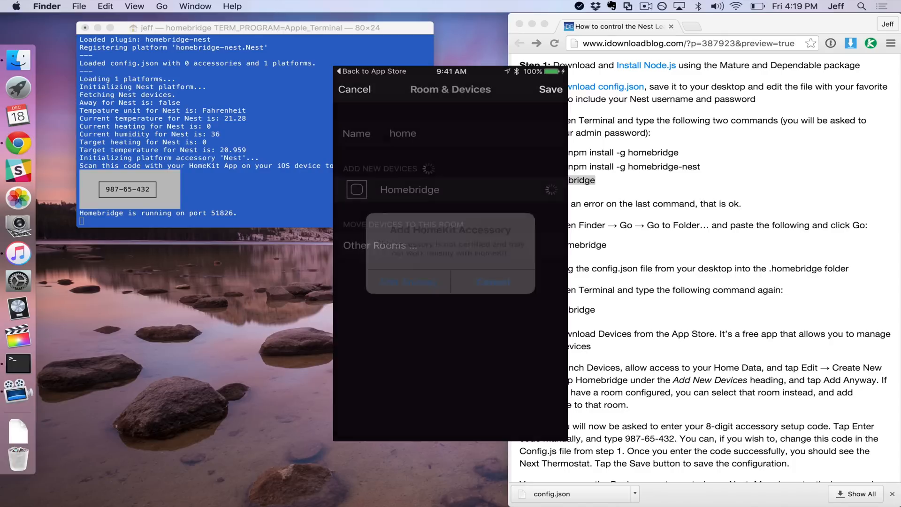
left_click(407, 282)
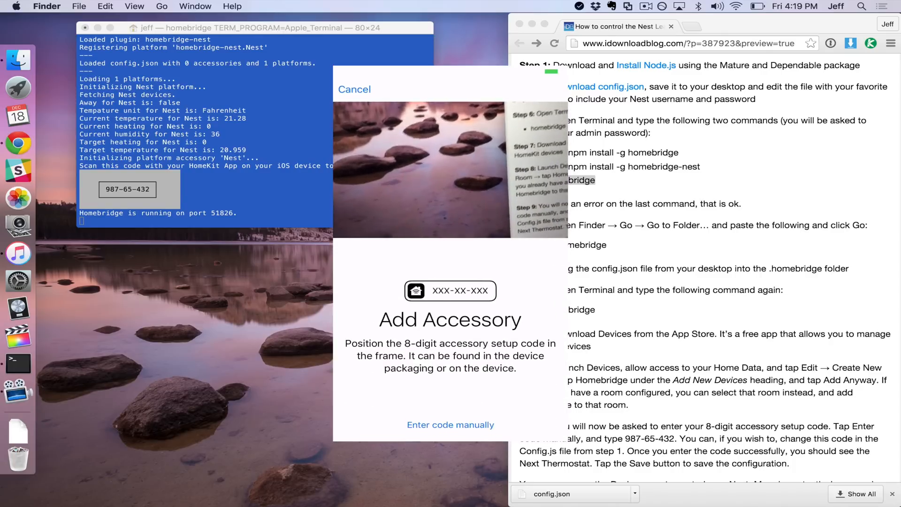
left_click(450, 425)
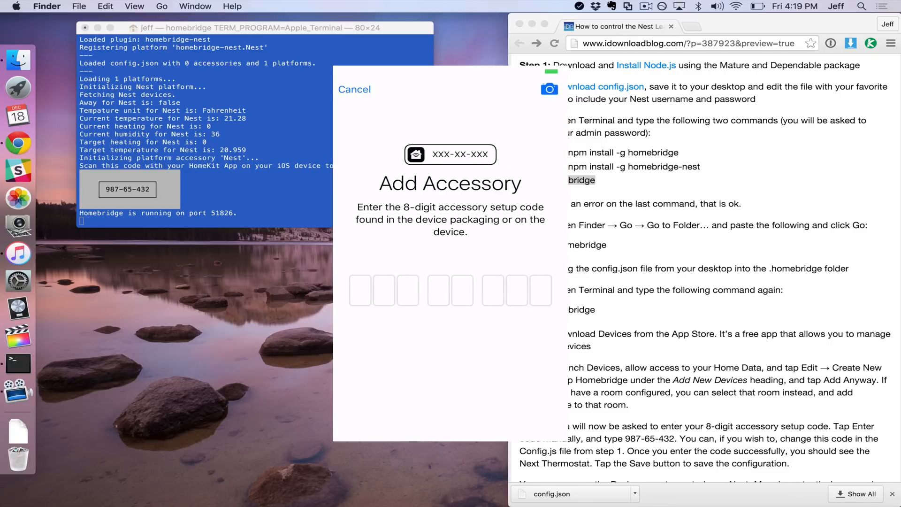